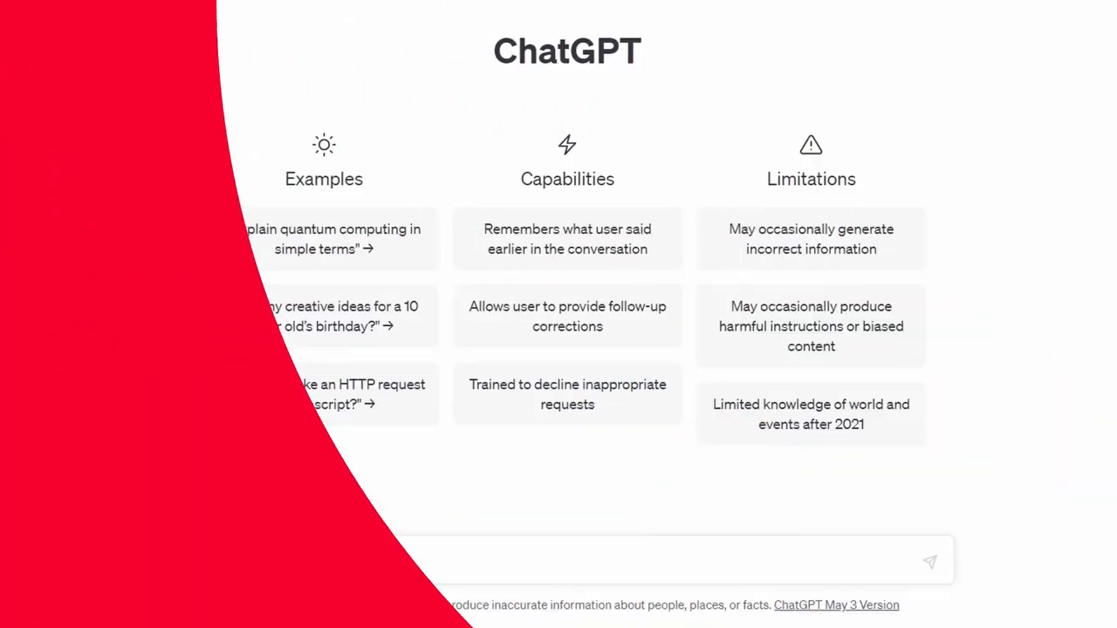
# Step: Draft a ChatGPT message asking how to convert the following text into a bat file
pyautogui.write('Dear ChatGPT')
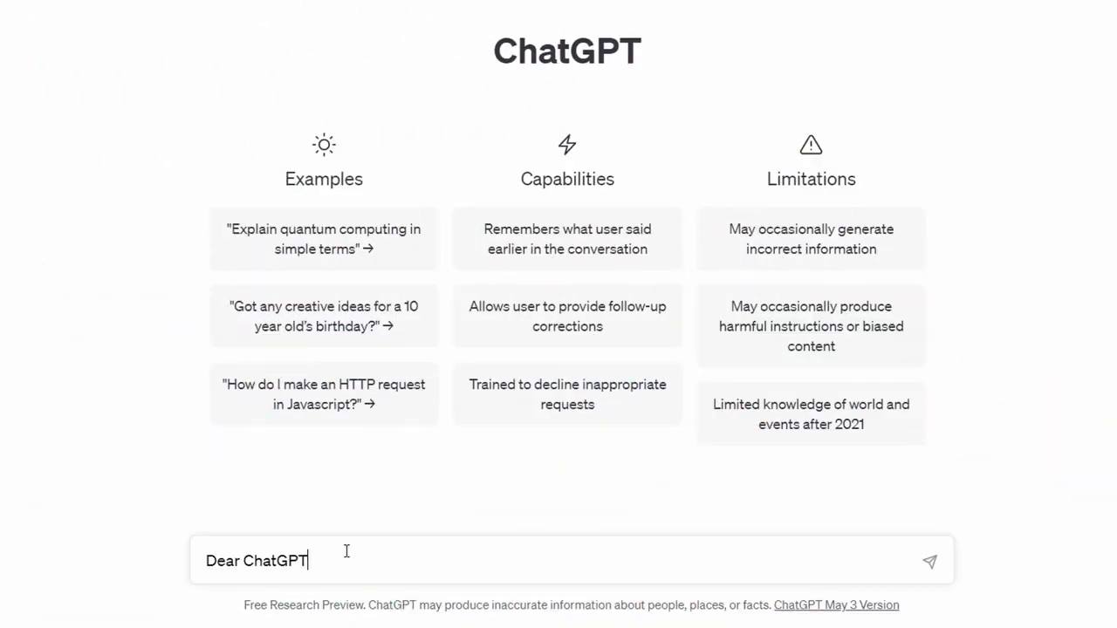
pyautogui.write(', could you show me how to convert below text to bat fi')
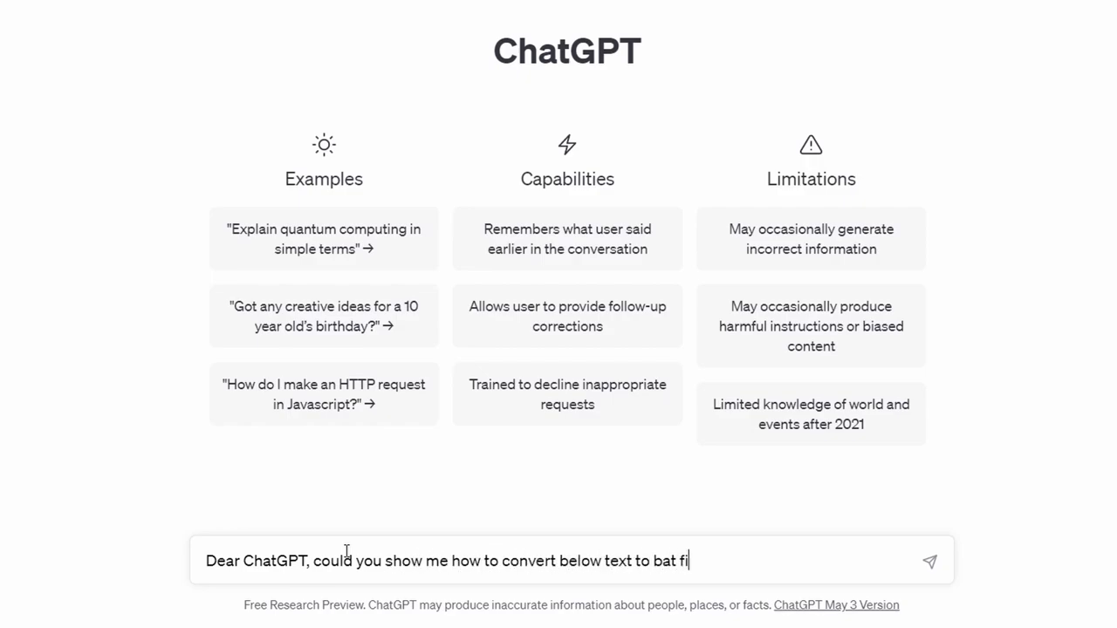
pyautogui.write('le?')
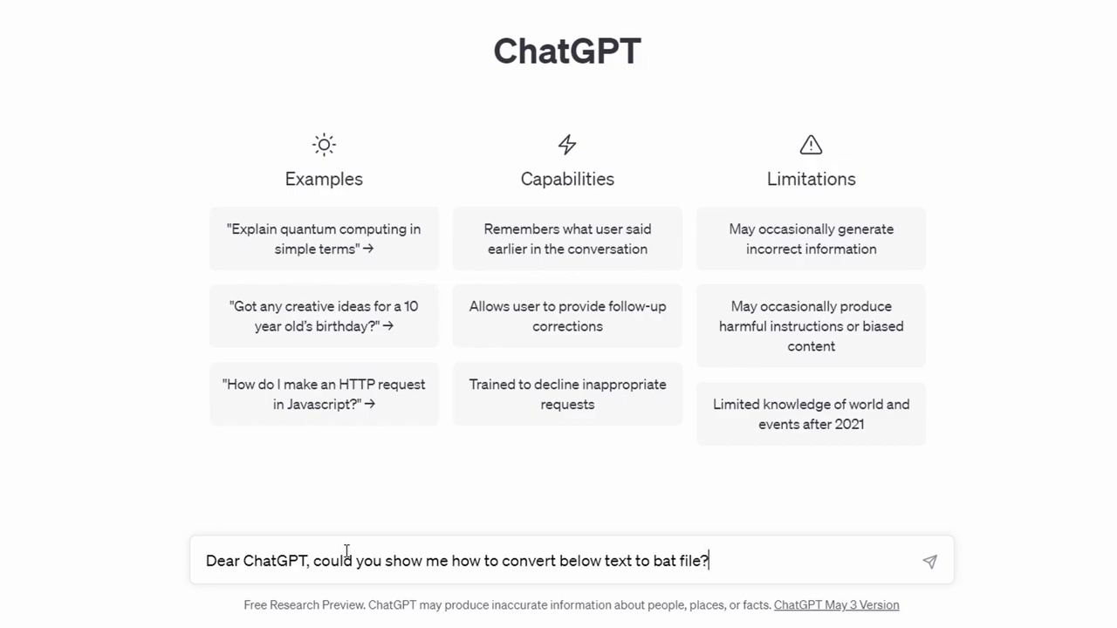
pyautogui.press('Enter')
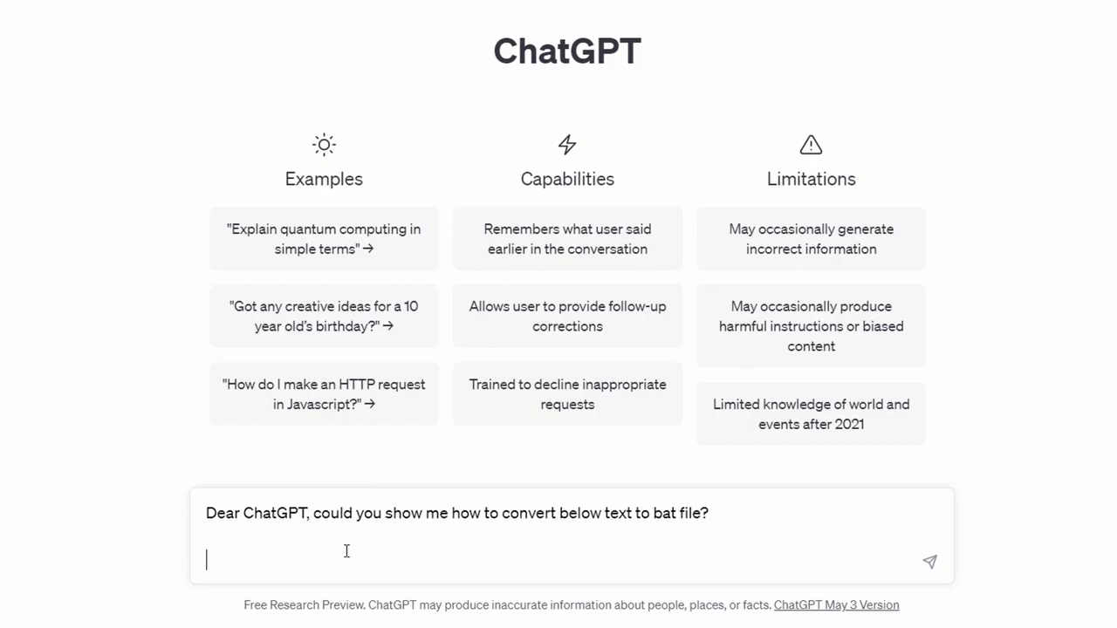
pyautogui.click(929, 561)
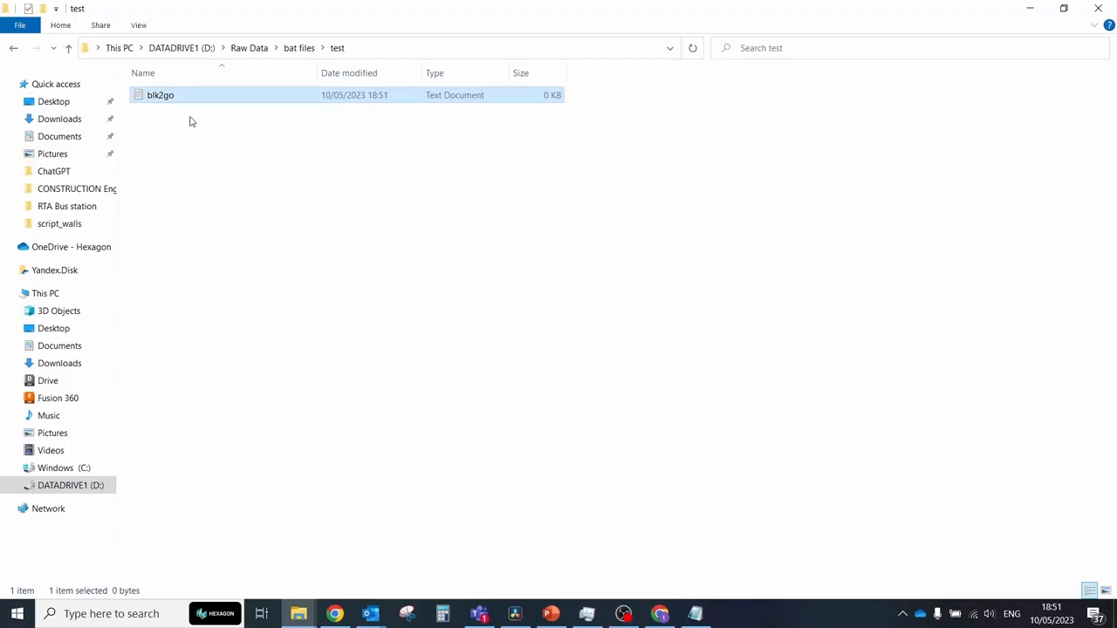
# Step: Save the blk2go commands document under a new file name with Save As
pyautogui.click(153, 157)
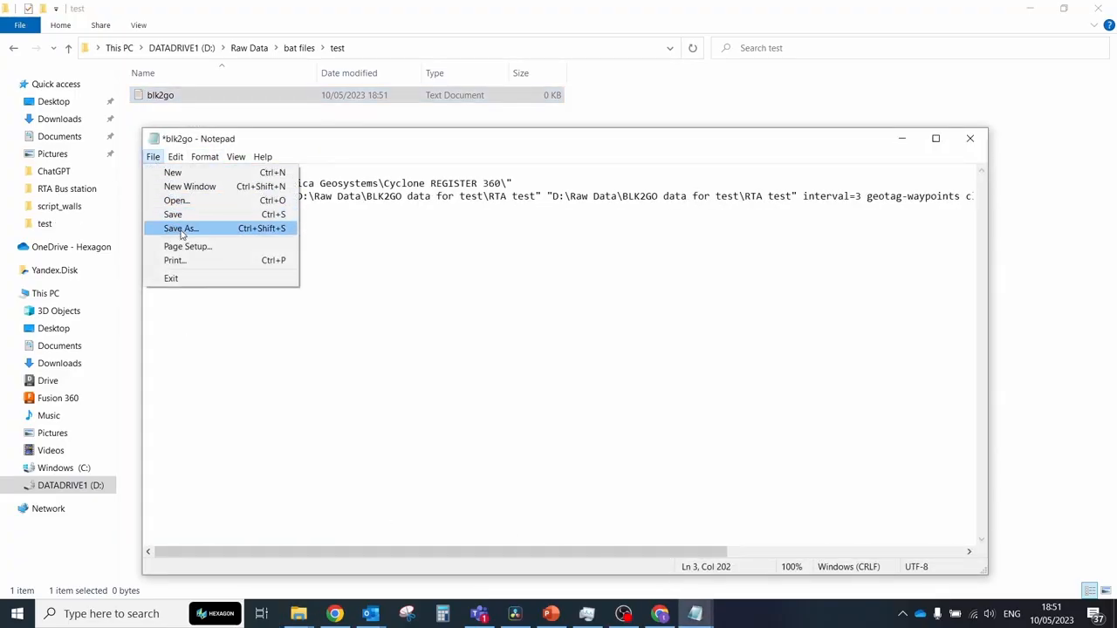
pyautogui.click(173, 214)
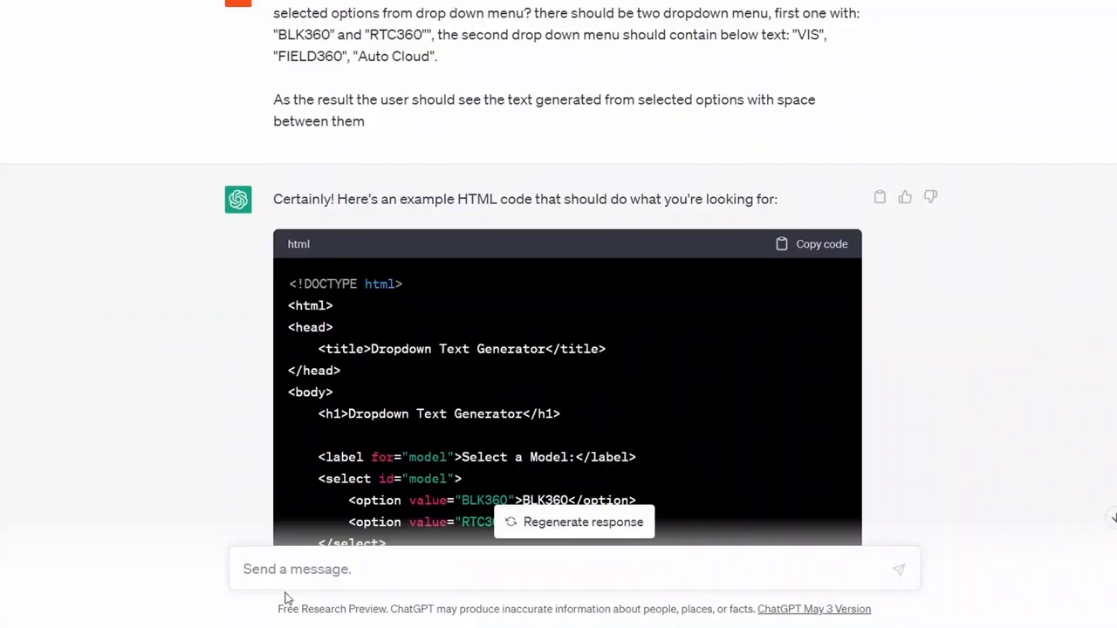
# Step: Scroll to ChatGPT's HTML code for the Dropdown Text Generator
pyautogui.scroll(-3)
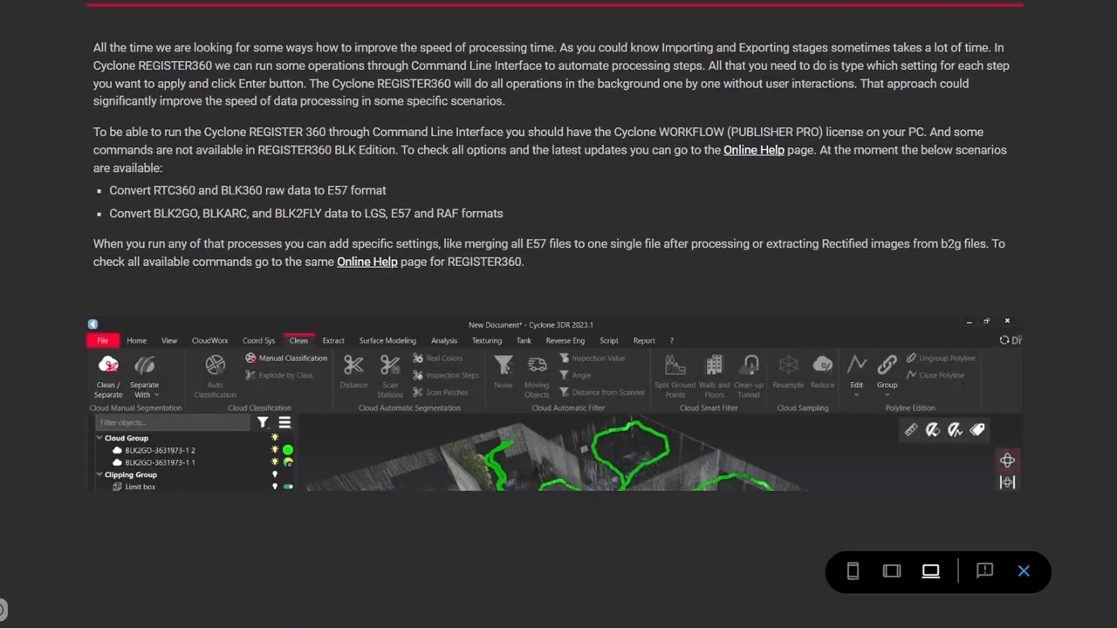
# Step: Scroll the Google Sites page down to the RTC360 and BLK360 to E57 form
pyautogui.scroll(-3)
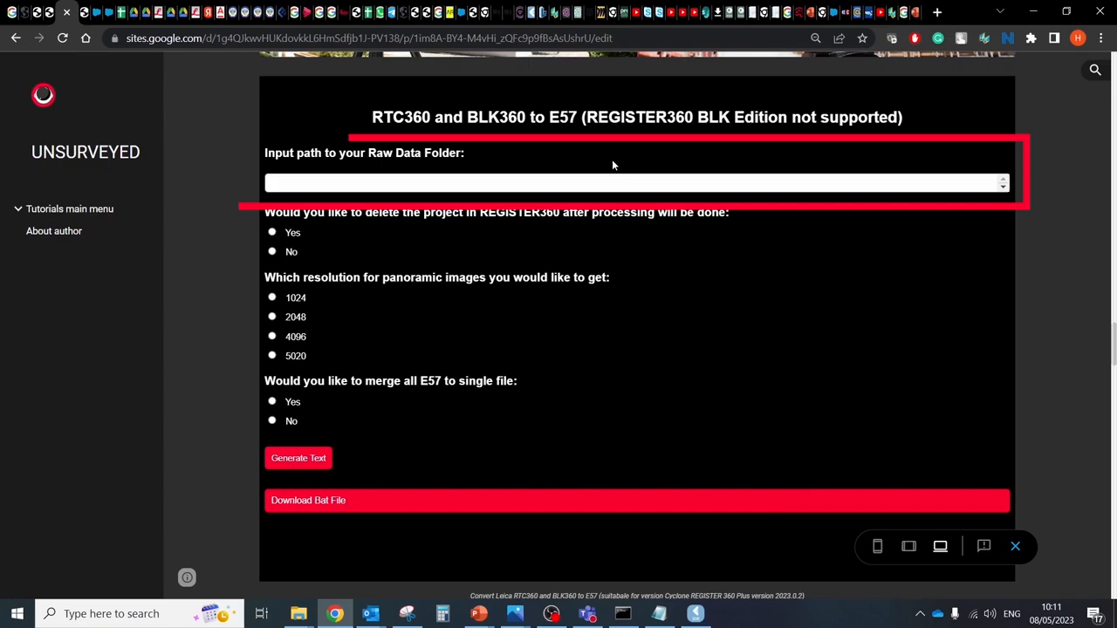
# Step: Paste the raw data path, pick No, 4096 and No, then generate and download the bat
pyautogui.rightClick(636, 183)
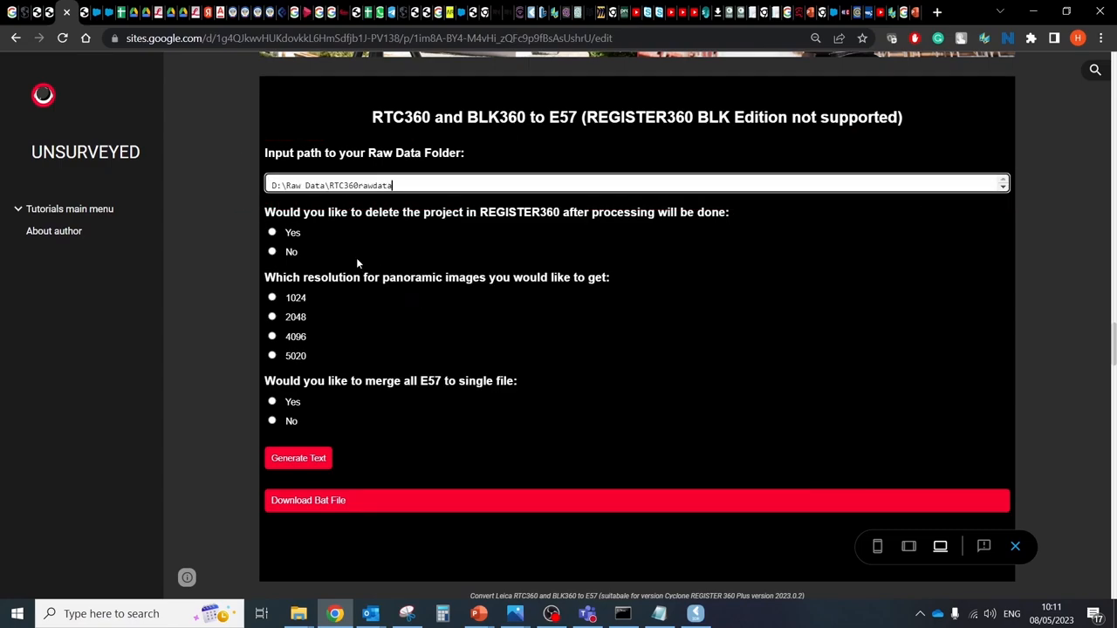
pyautogui.click(272, 251)
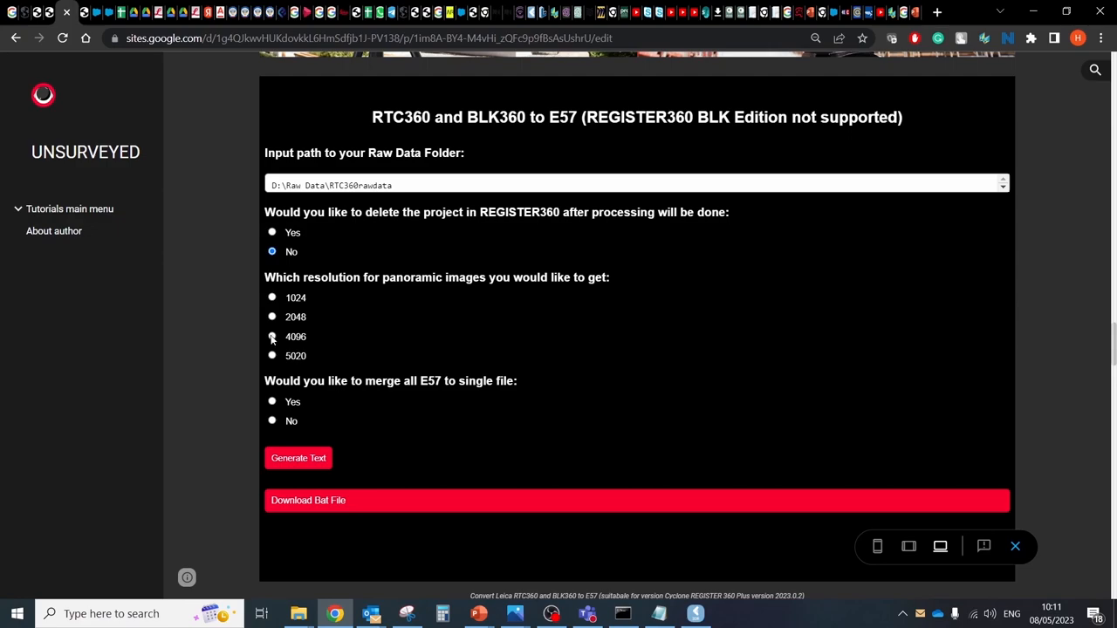
pyautogui.click(272, 336)
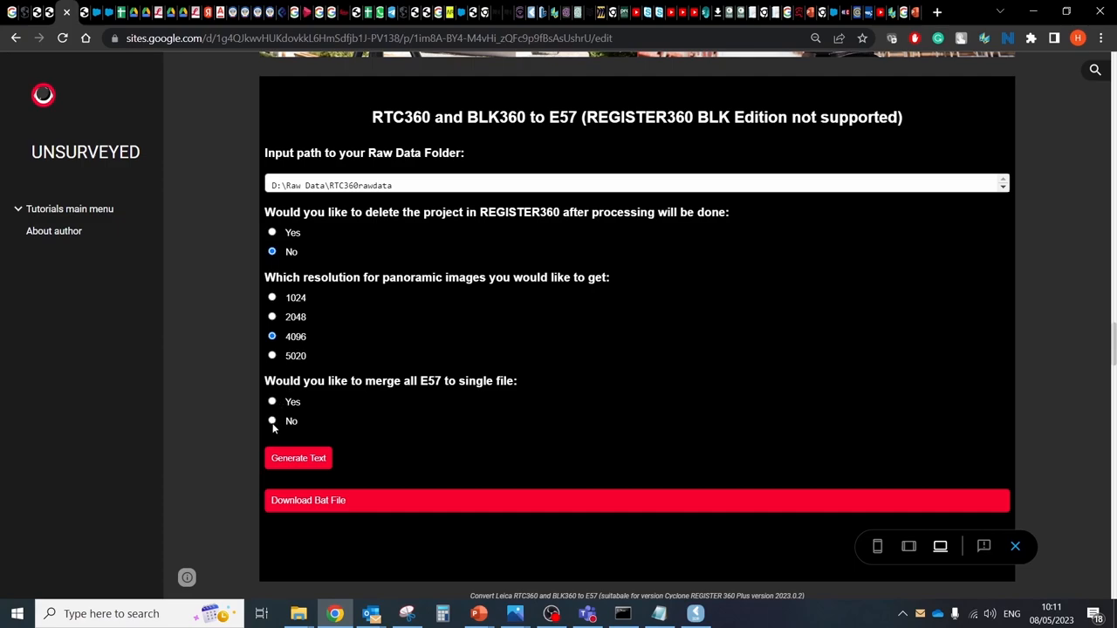
pyautogui.click(272, 421)
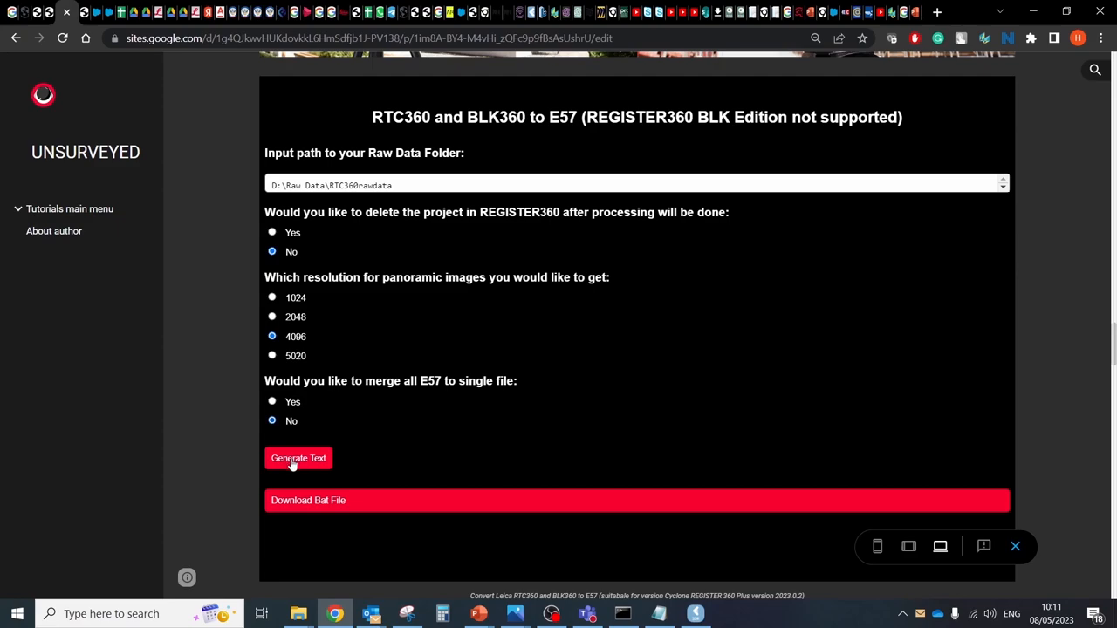
pyautogui.click(298, 458)
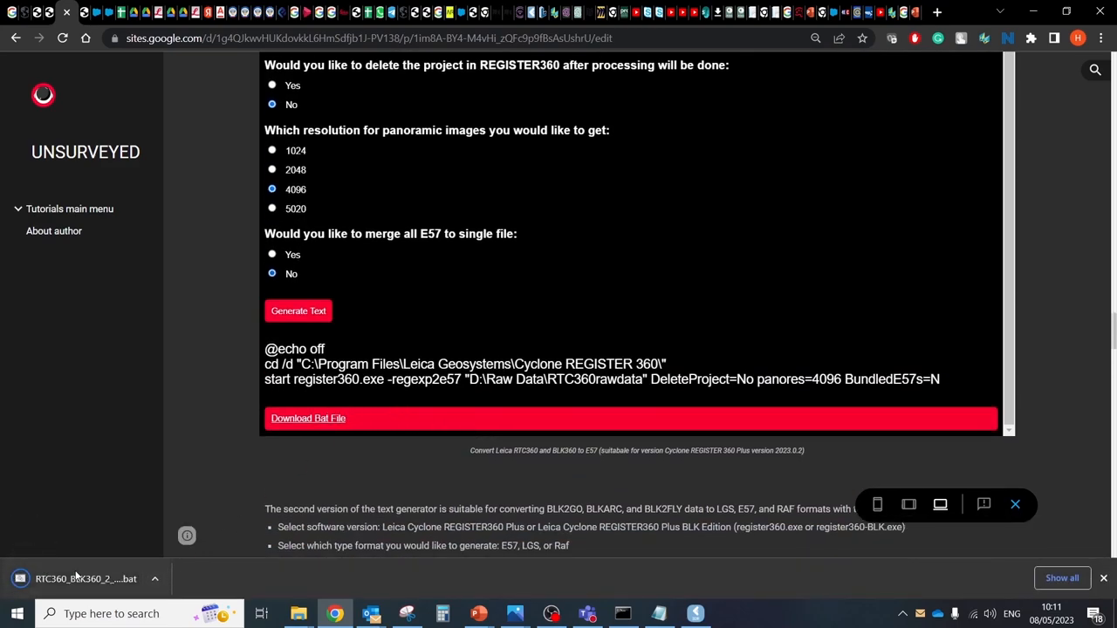
pyautogui.click(75, 579)
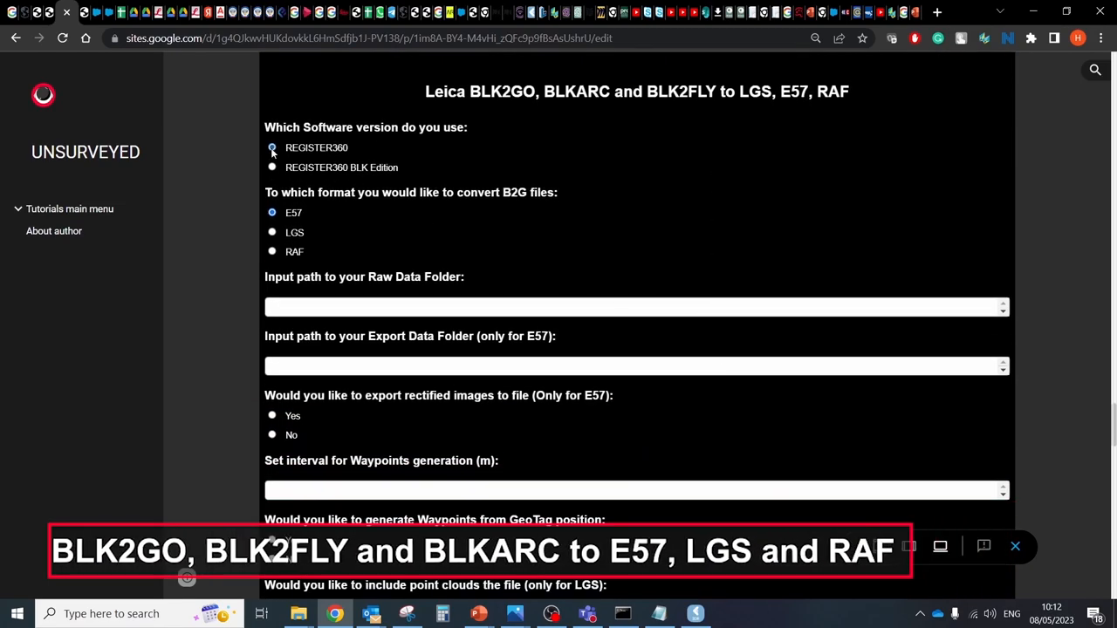
# Step: Choose B2G-to-LGS conversion, folder 'D:\Raw Data\BLK2GO data for test' and interval 4
pyautogui.click(271, 232)
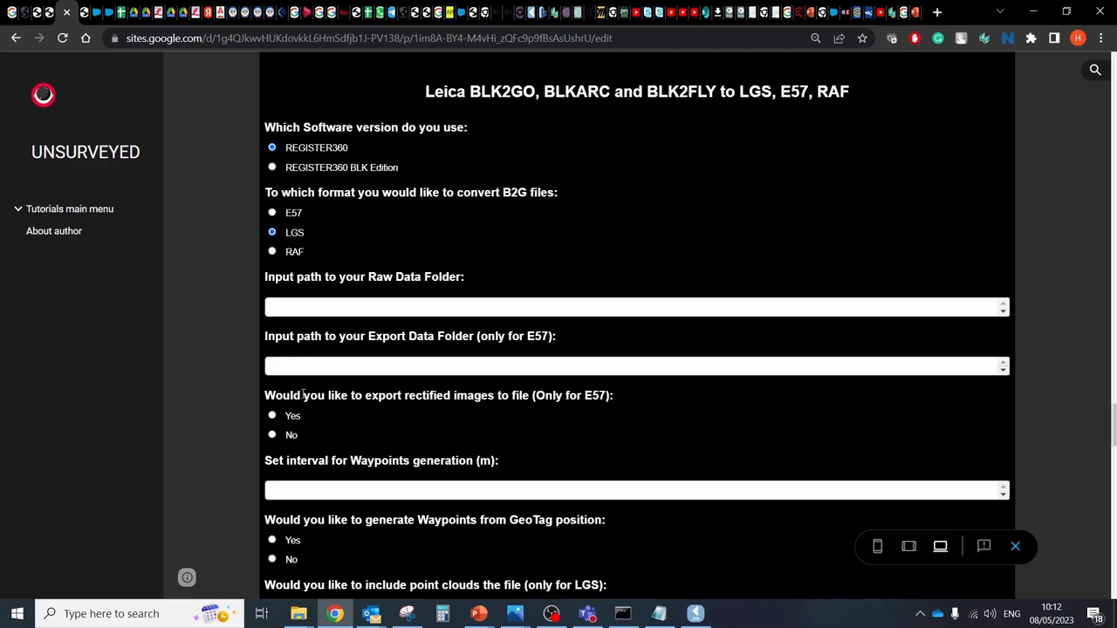
pyautogui.click(298, 613)
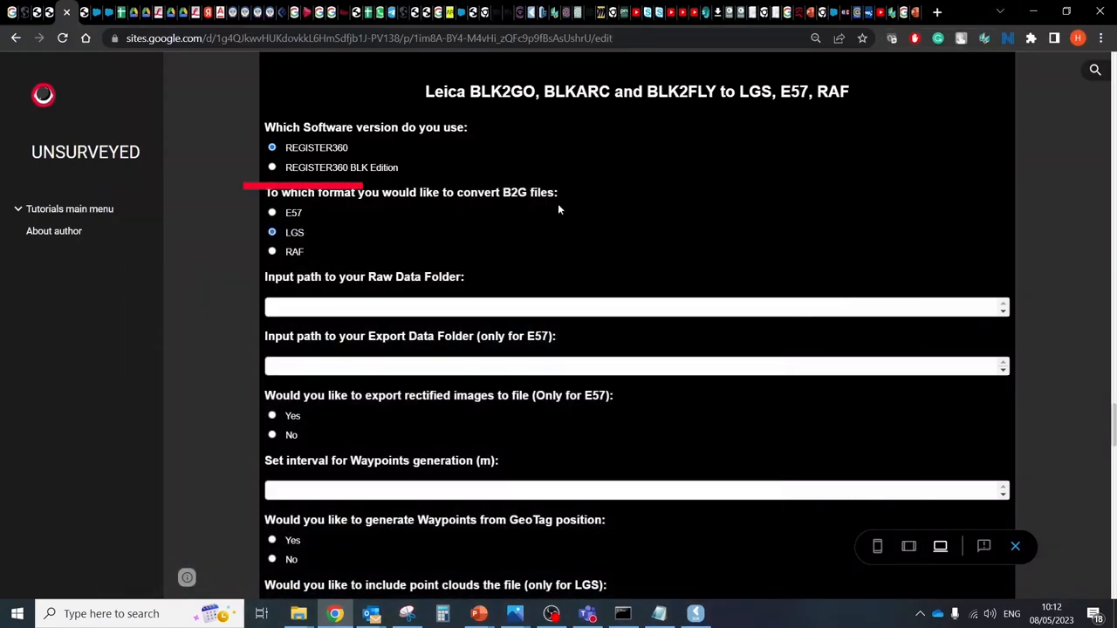
pyautogui.write('D:\\Raw Data\\BLK2GO data for test')
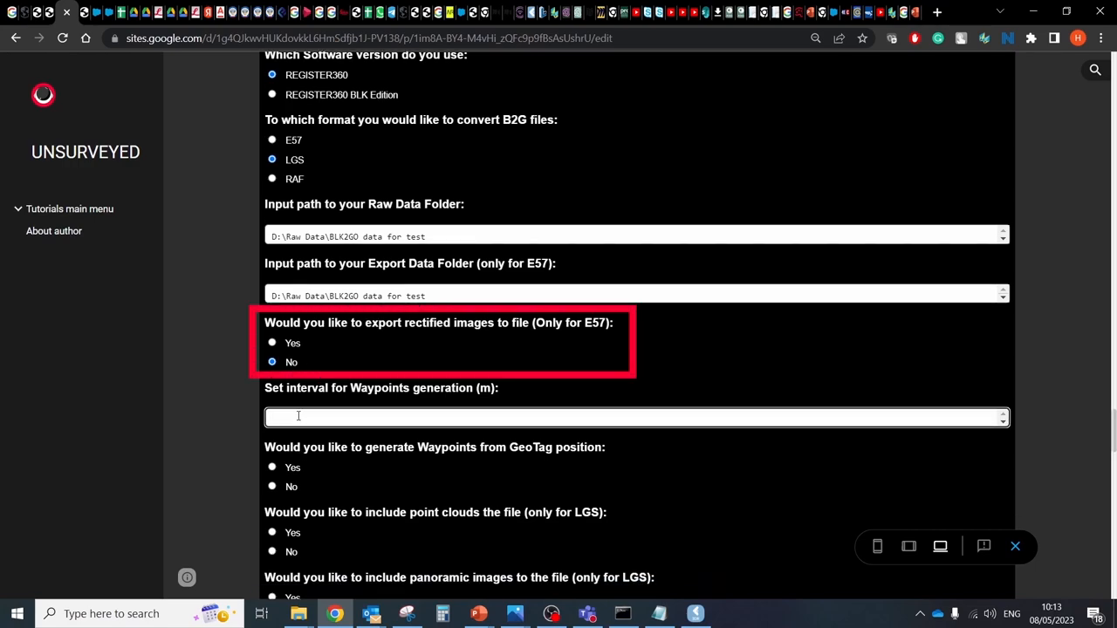
pyautogui.write('4')
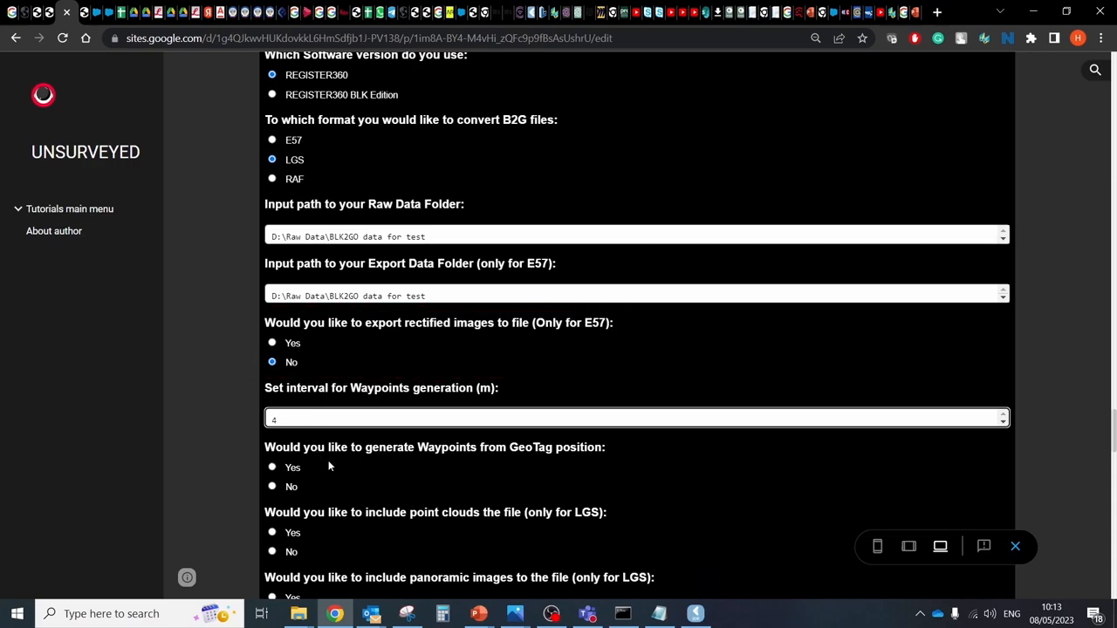
pyautogui.moveTo(315, 469)
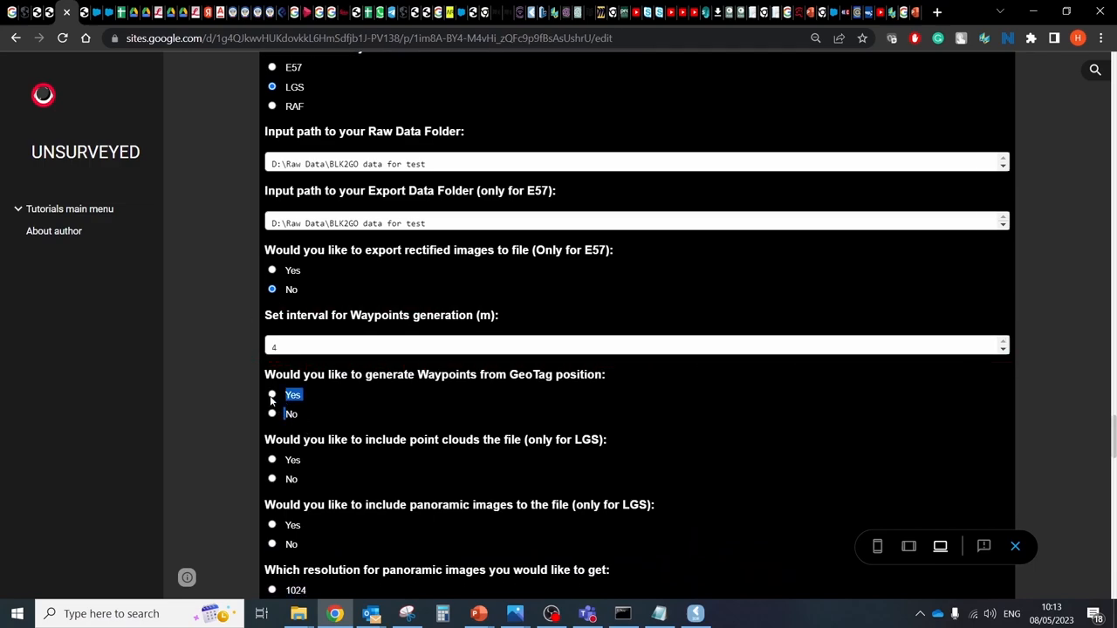
# Step: Enable GeoTag waypoints, point clouds, 2048 panoramas with measure ability, and generate the command
pyautogui.click(271, 394)
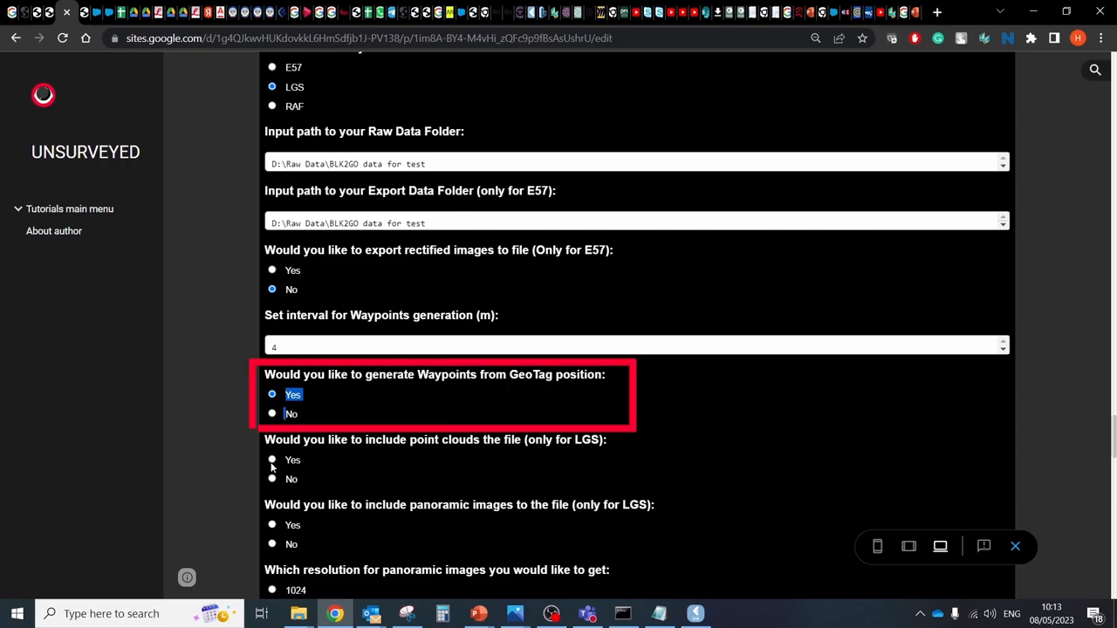
pyautogui.click(271, 460)
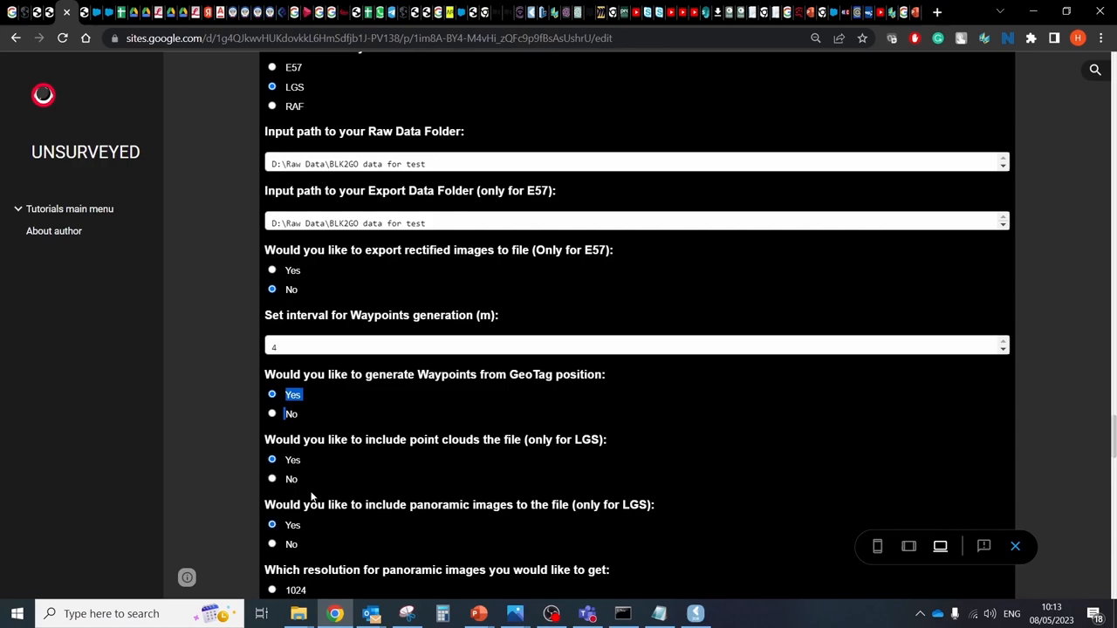
pyautogui.scroll(-3)
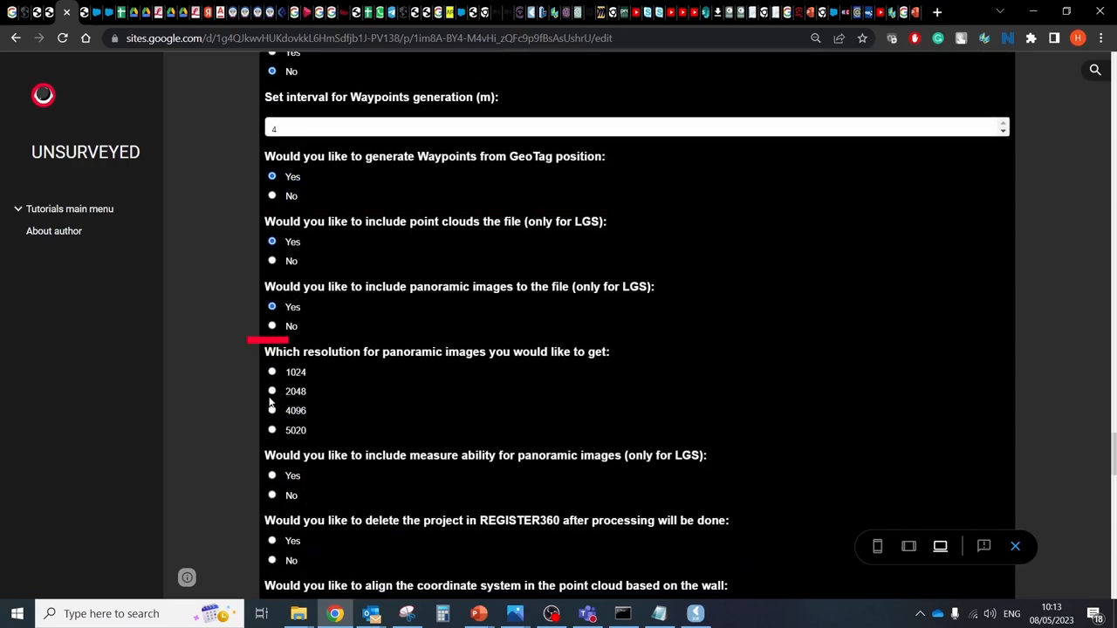
pyautogui.click(271, 391)
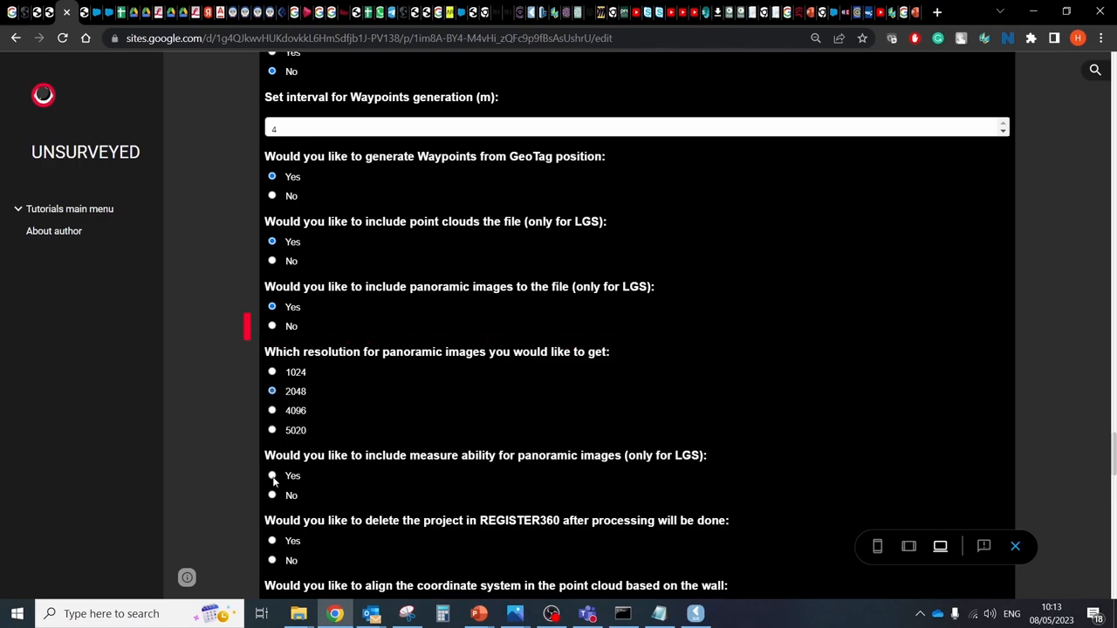
pyautogui.click(272, 476)
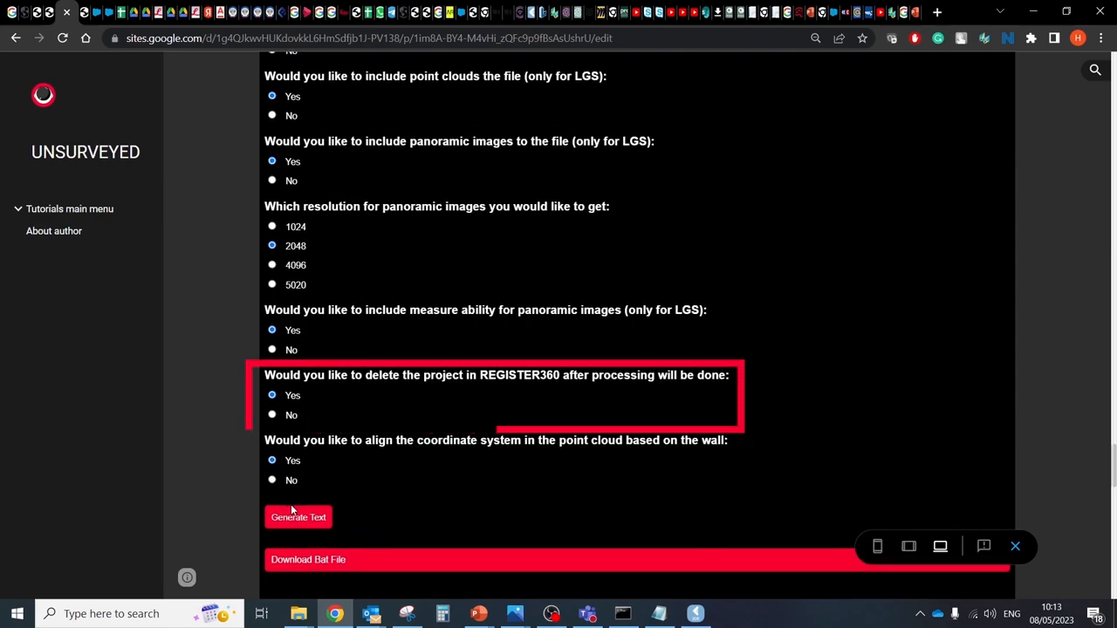
pyautogui.click(298, 517)
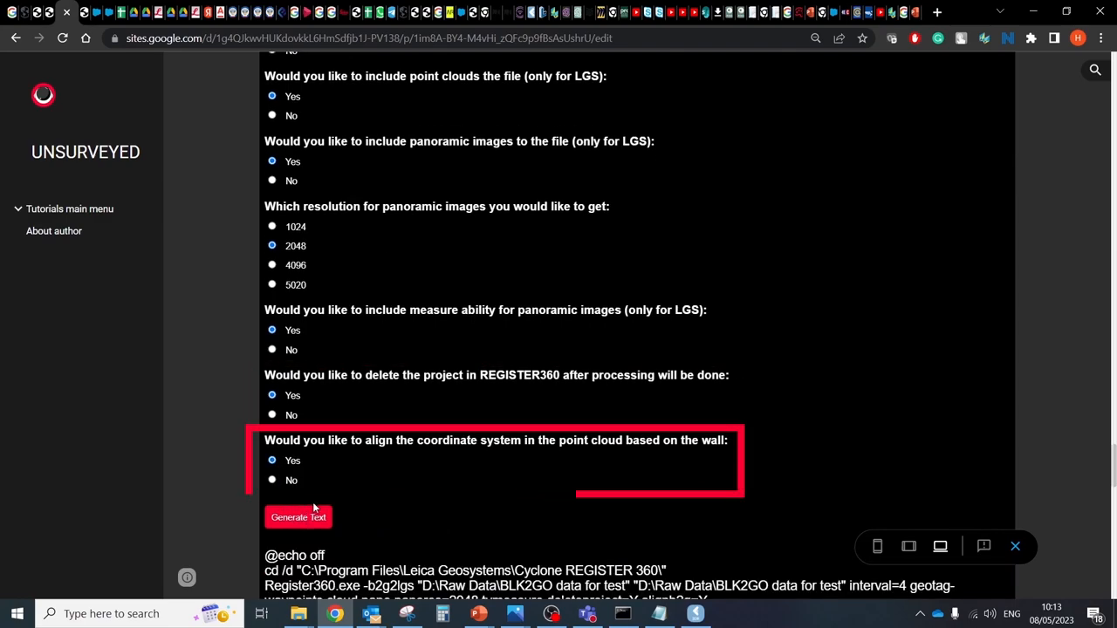
pyautogui.click(297, 516)
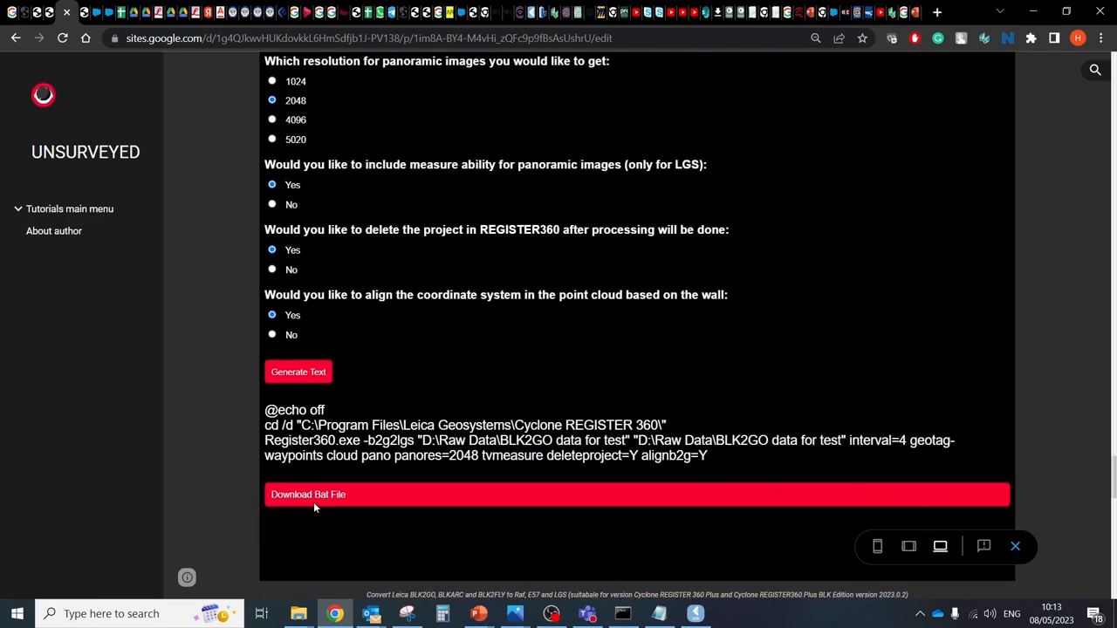
# Step: Download the BLK2GO bat file and run it via SmartScreen's More info and Run anyway
pyautogui.scroll(-3)
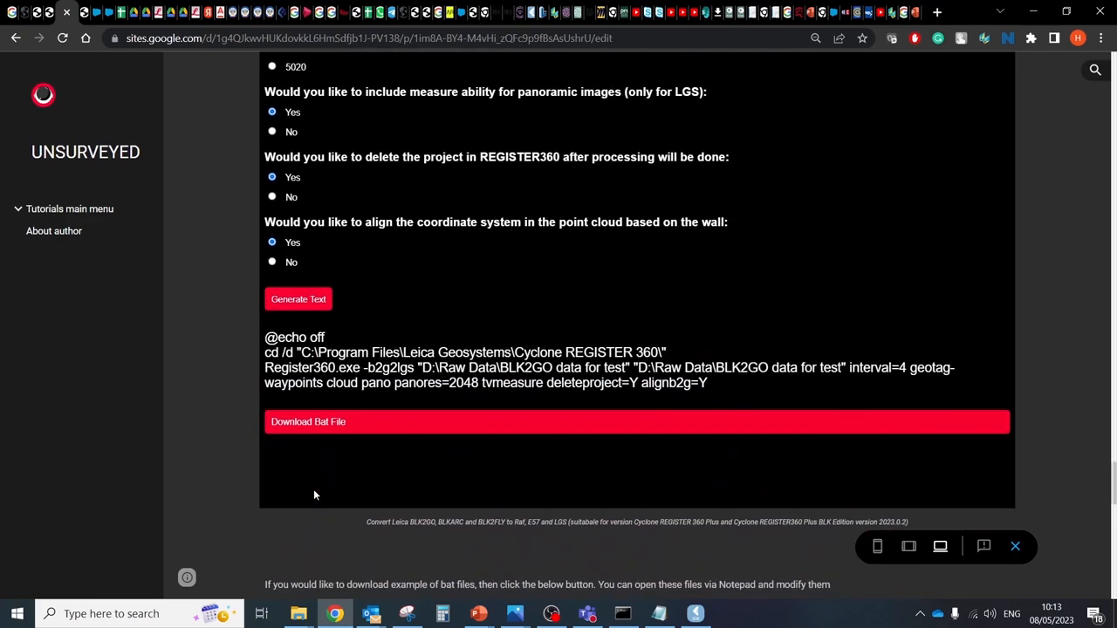
pyautogui.click(307, 421)
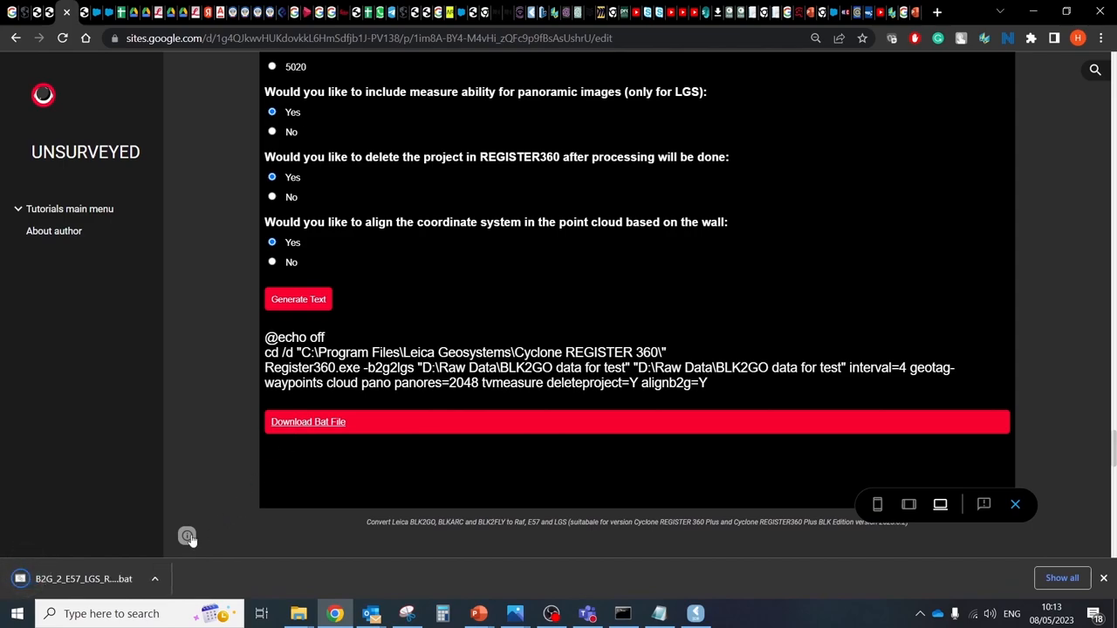
pyautogui.click(155, 579)
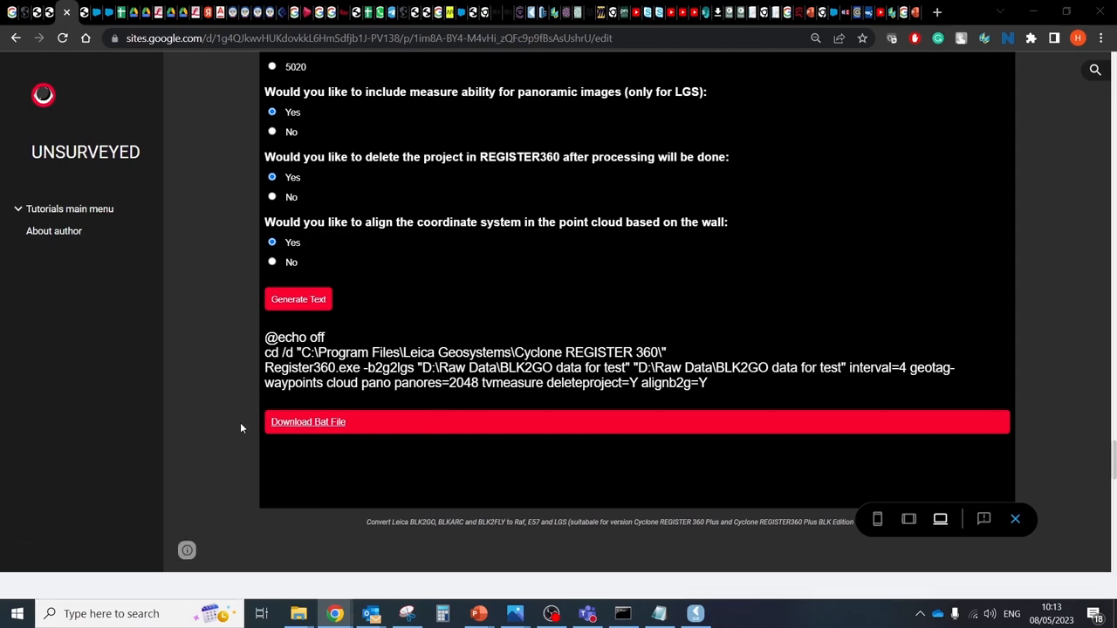
pyautogui.click(307, 422)
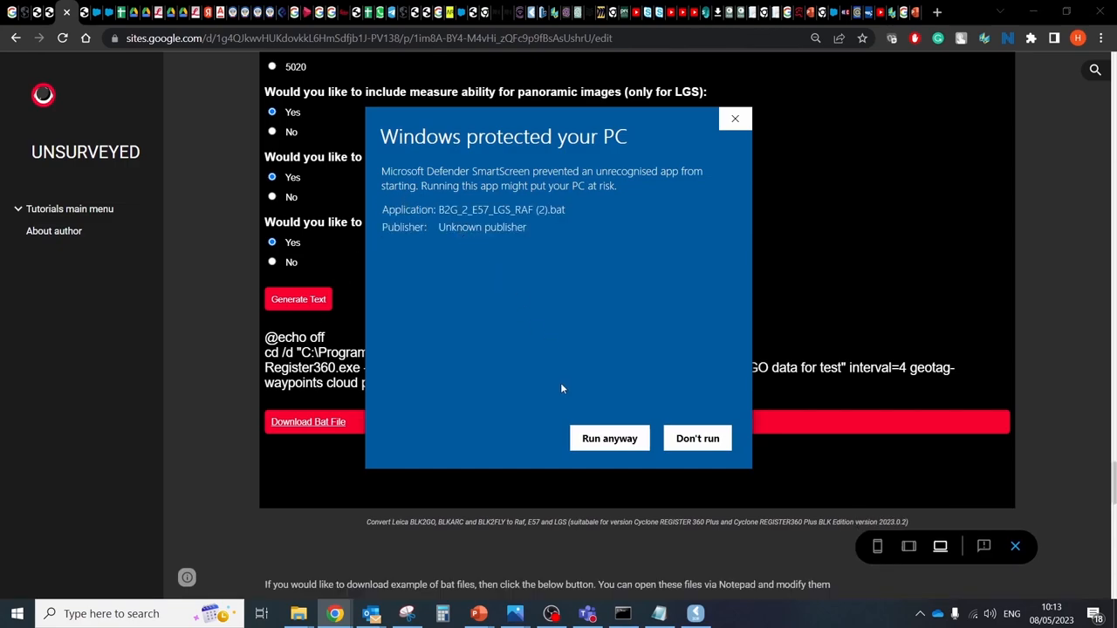
pyautogui.click(609, 439)
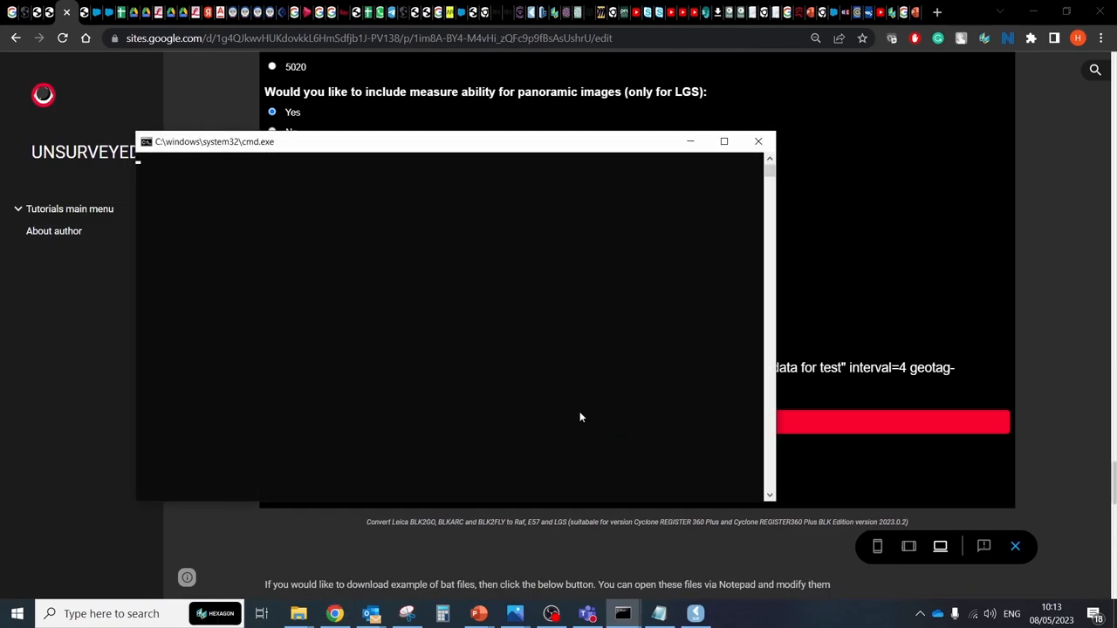